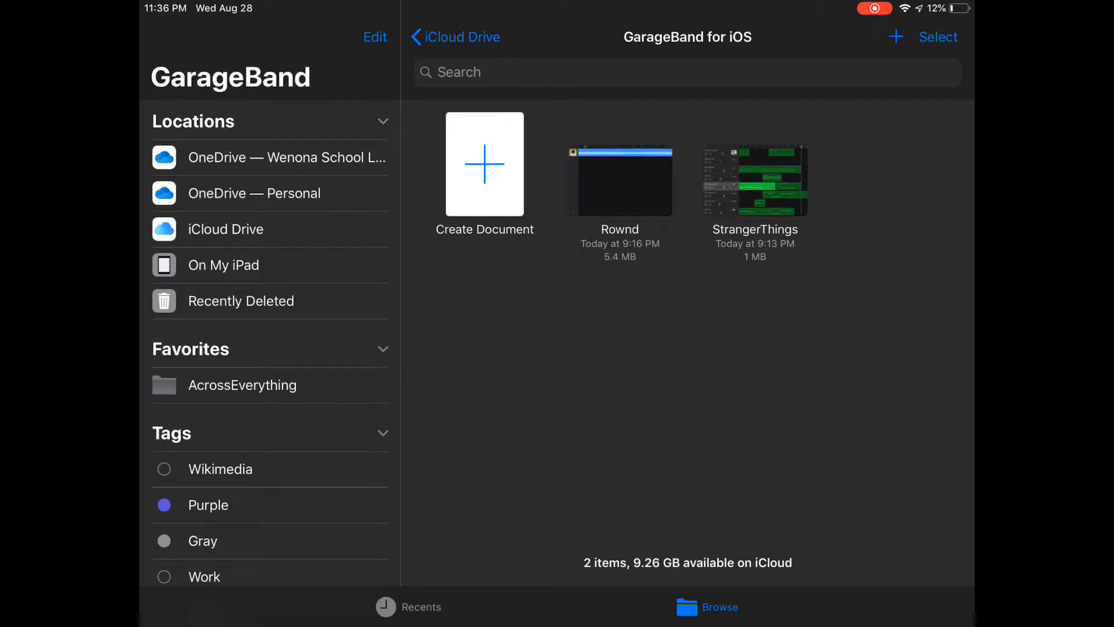
- Start a new song with an Audio Recorder voice track and an 8-bar manual section
{"action": "left_click", "coordinate": [484, 164]}
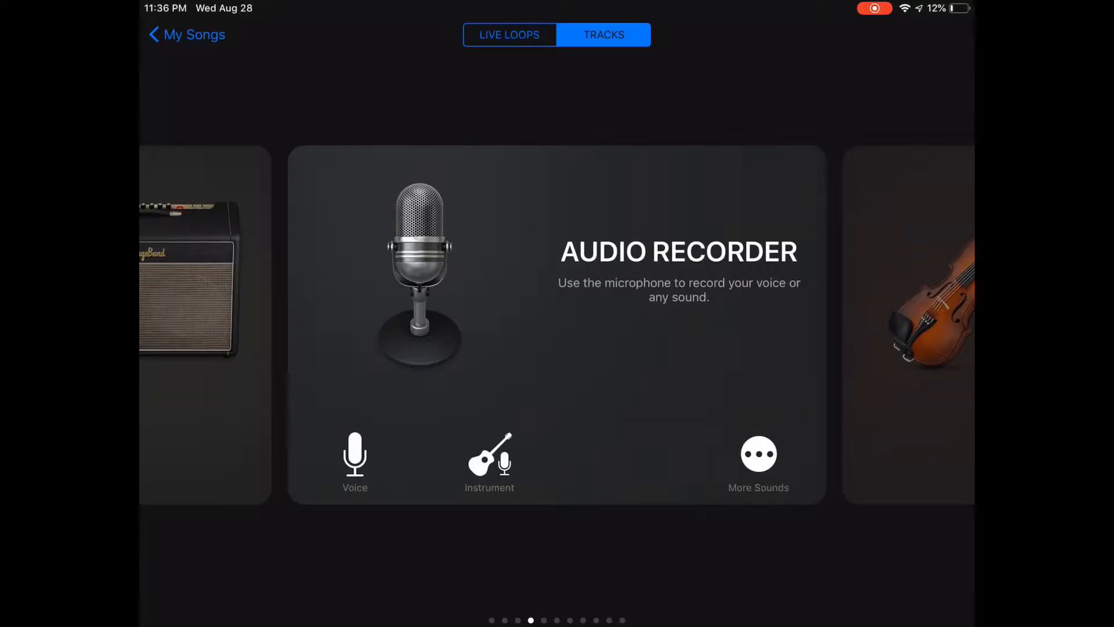
{"action": "left_click", "coordinate": [509, 35]}
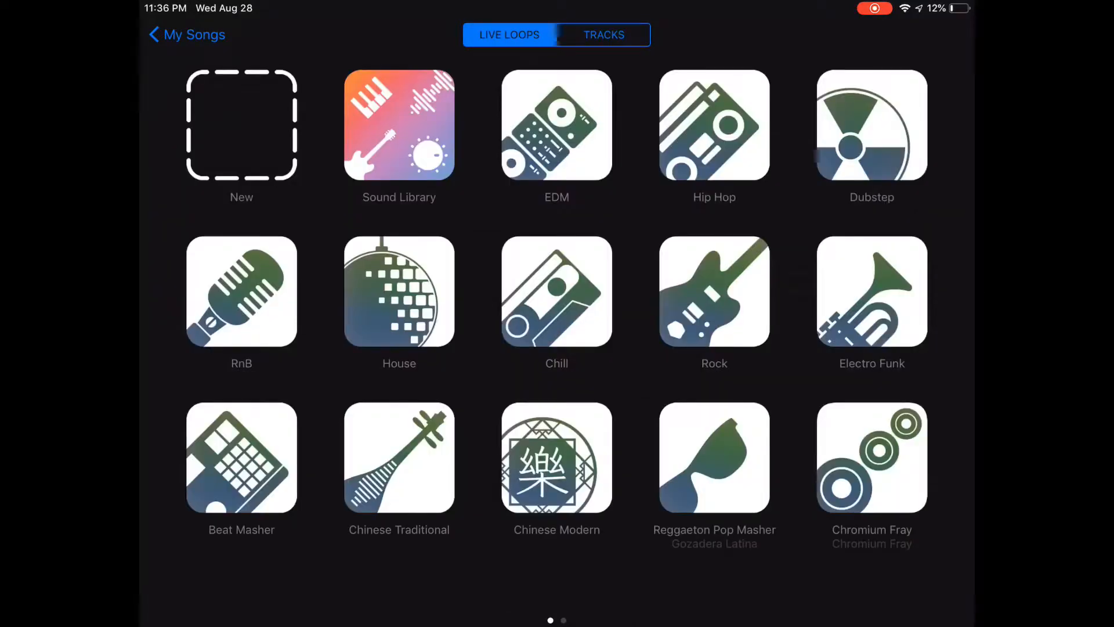
{"action": "left_click", "coordinate": [604, 35]}
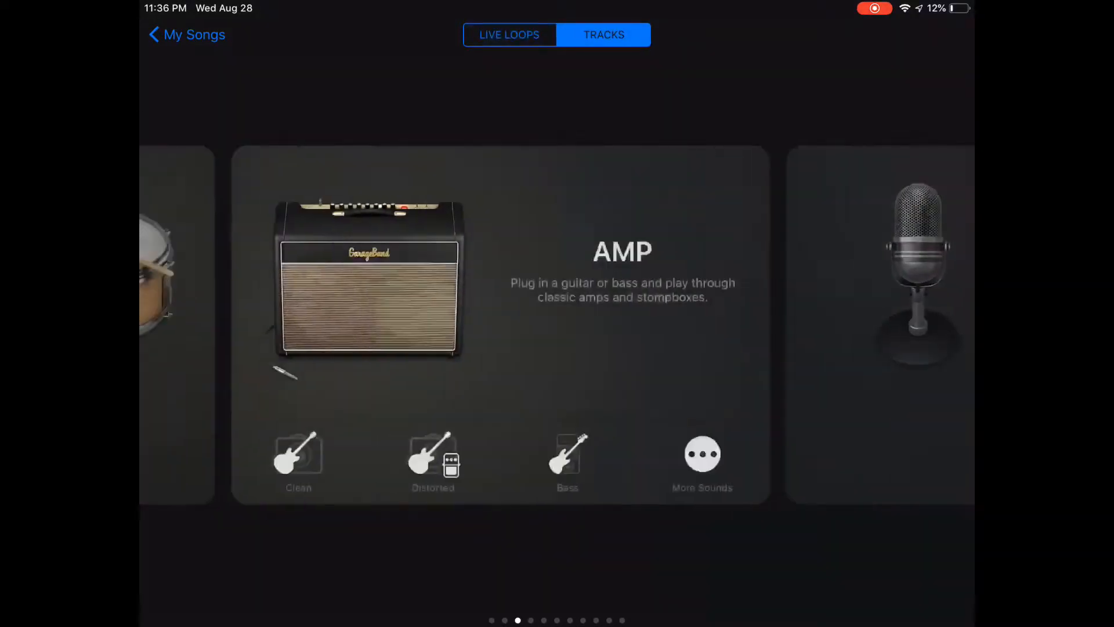
{"action": "scroll", "scroll_direction": "left", "scroll_amount": 3}
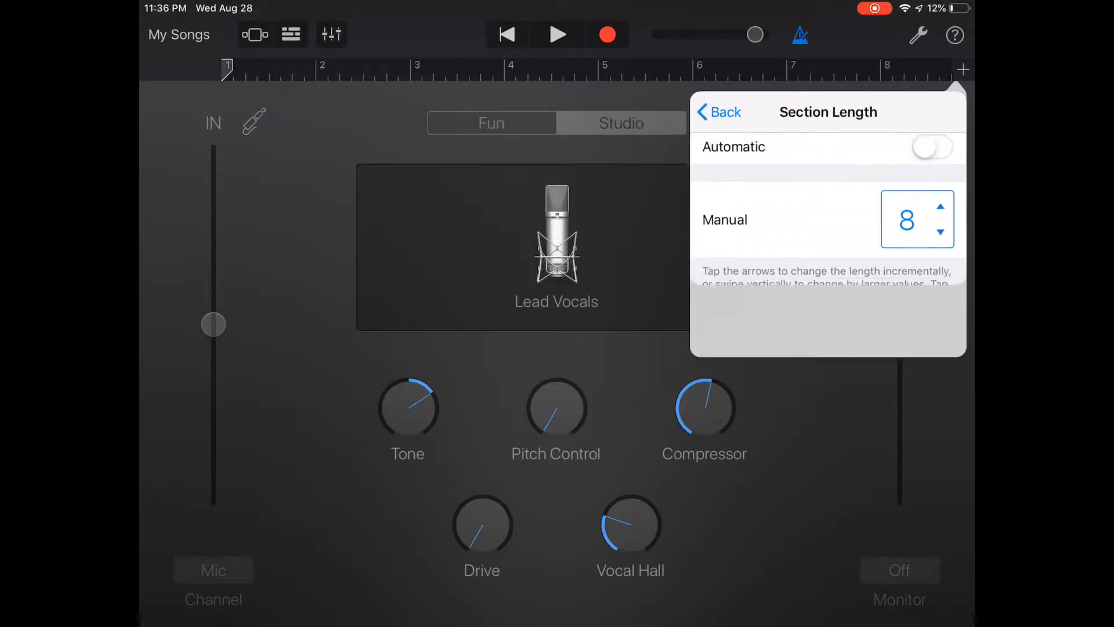
- Record a spoken take of about ten bars on Lead Vocals, then stop
{"action": "left_click", "coordinate": [931, 147]}
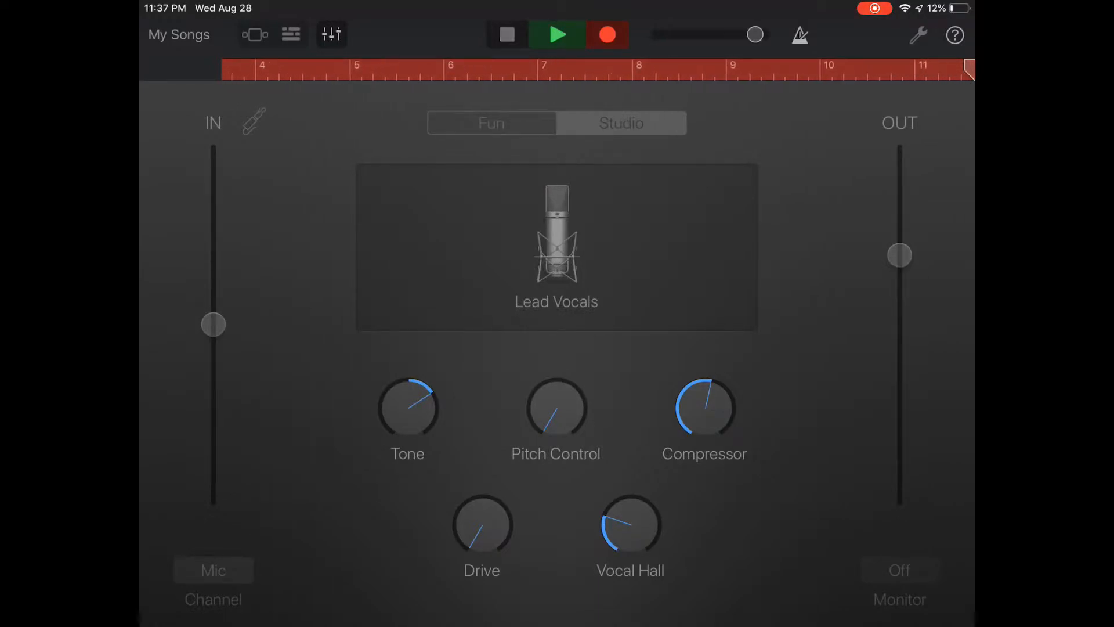
{"action": "left_click", "coordinate": [506, 34]}
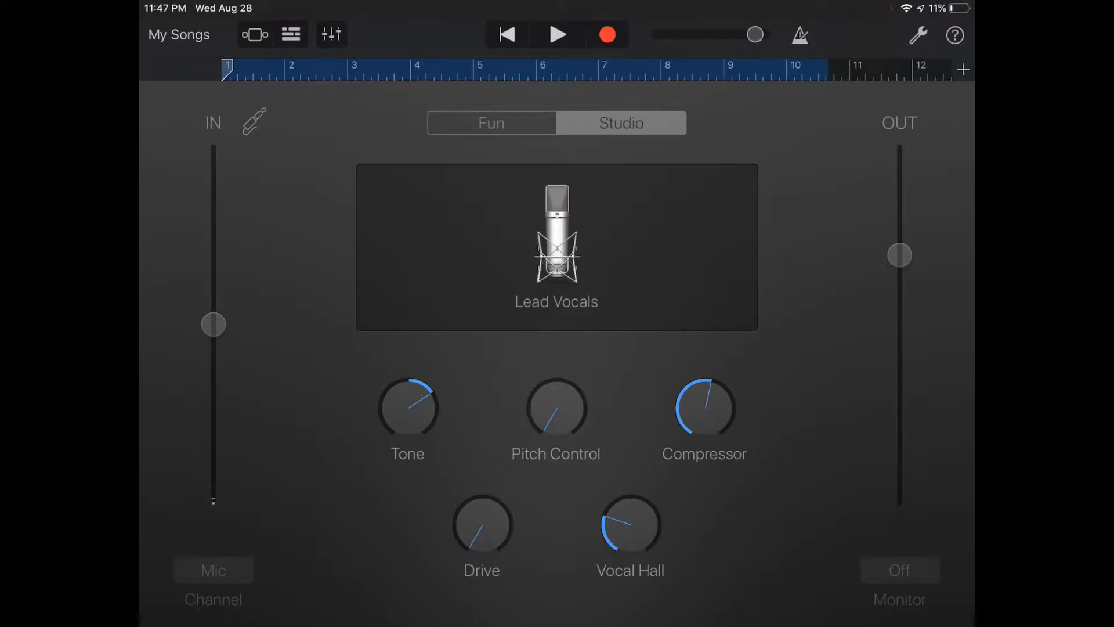
- Switch to Tracks view showing Lead Vocals#03 and mute the Lead Vocals track
{"action": "left_click", "coordinate": [606, 35]}
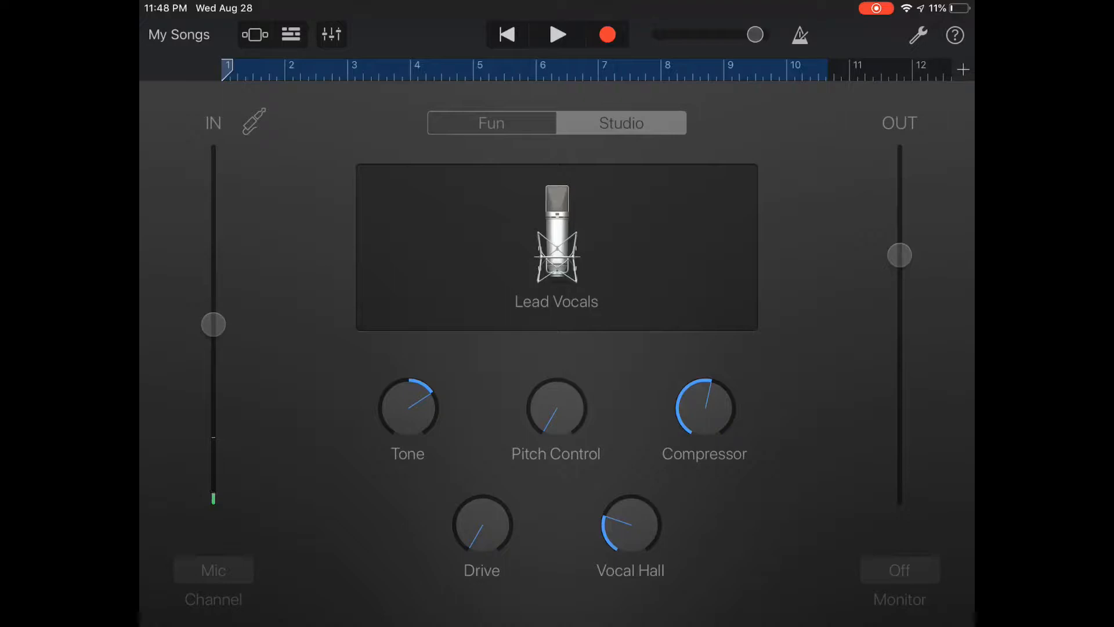
{"action": "left_click", "coordinate": [290, 34]}
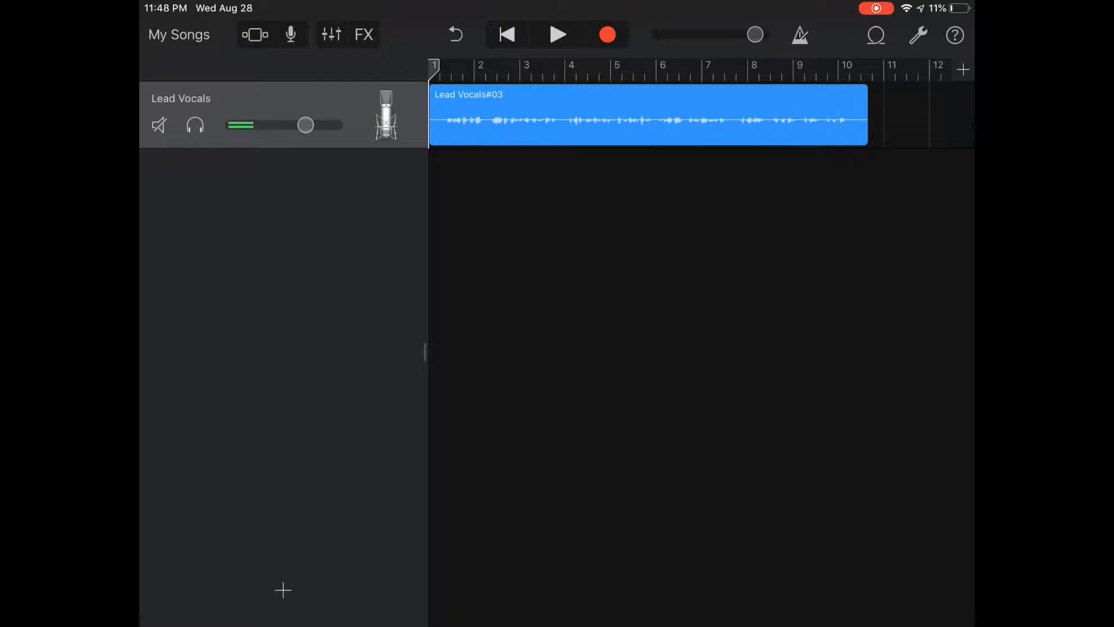
{"action": "left_click", "coordinate": [159, 126]}
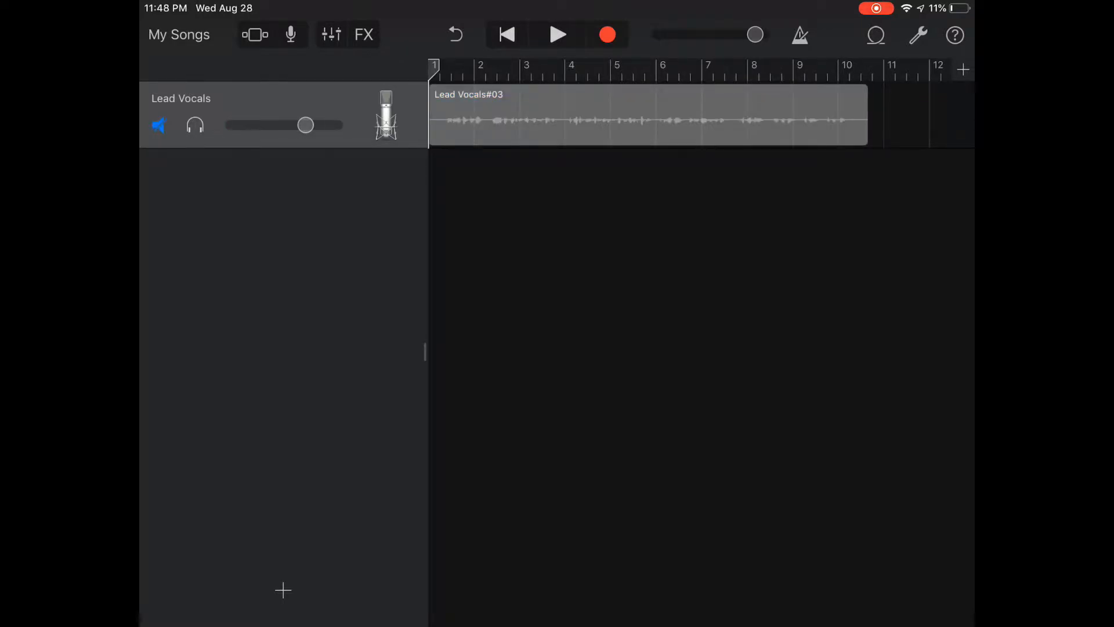
{"action": "left_click", "coordinate": [262, 126]}
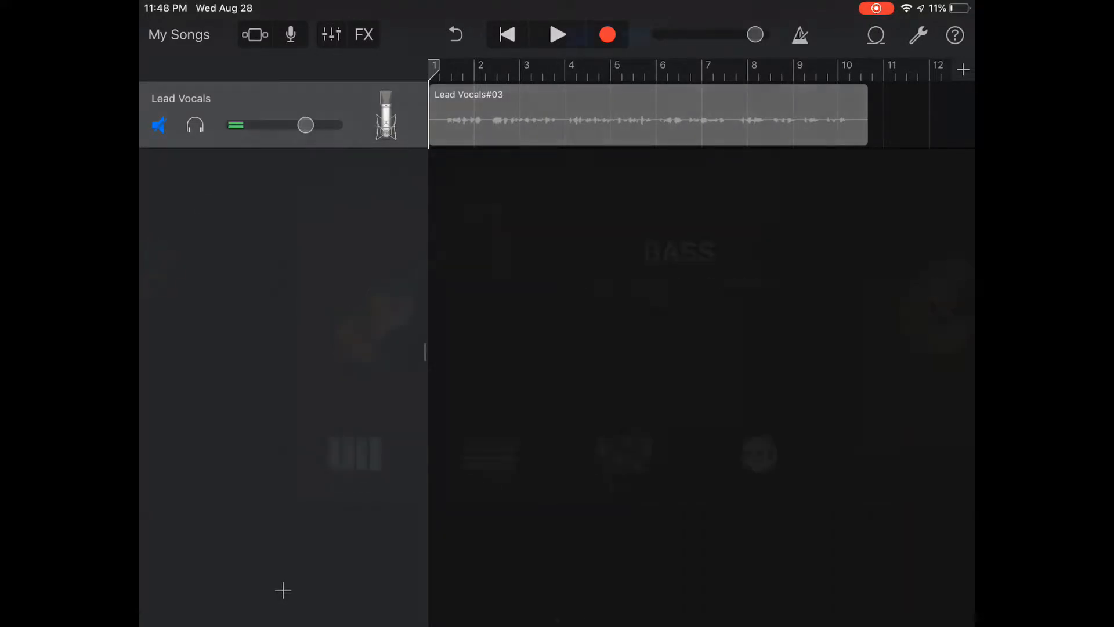
- Add a Liverpool Smart Bass track and record a bass part on it
{"action": "left_click", "coordinate": [282, 590]}
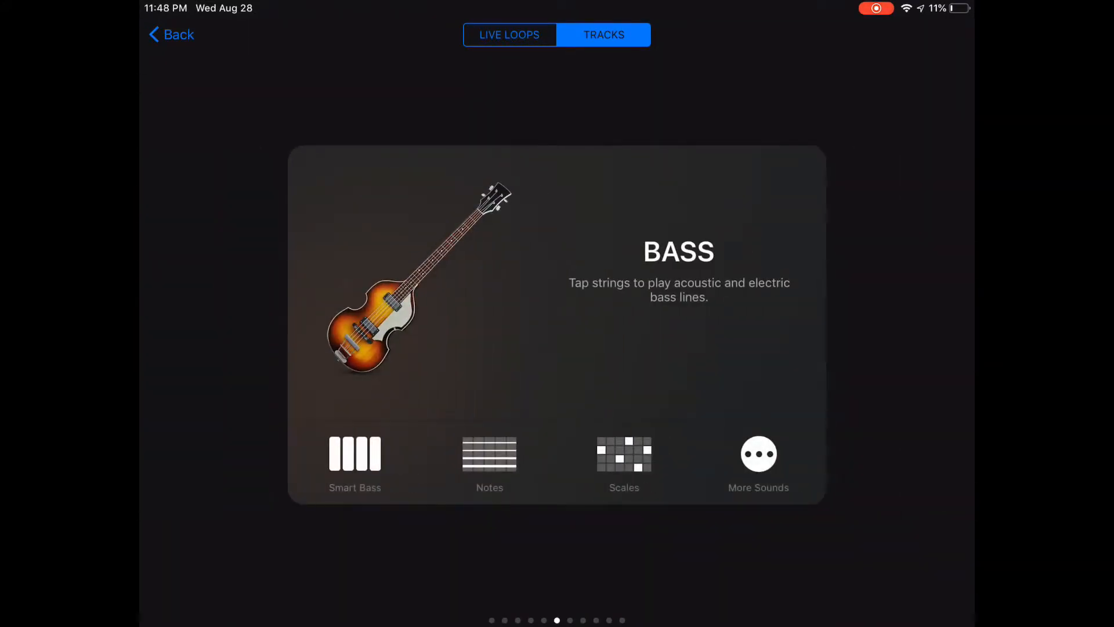
{"action": "left_click", "coordinate": [354, 462]}
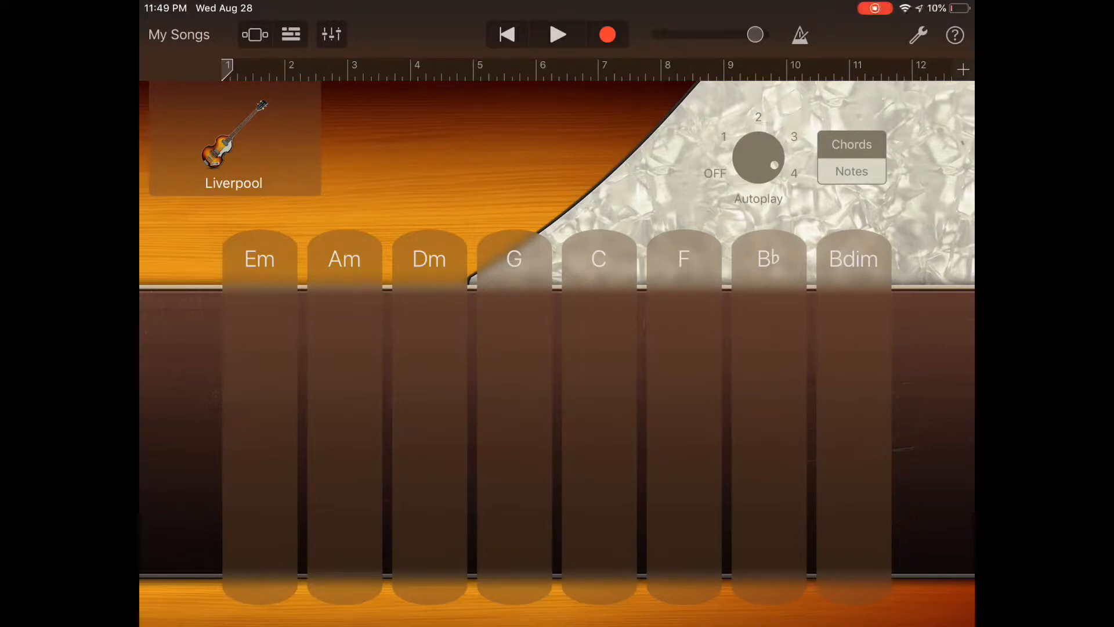
{"action": "left_click", "coordinate": [558, 34]}
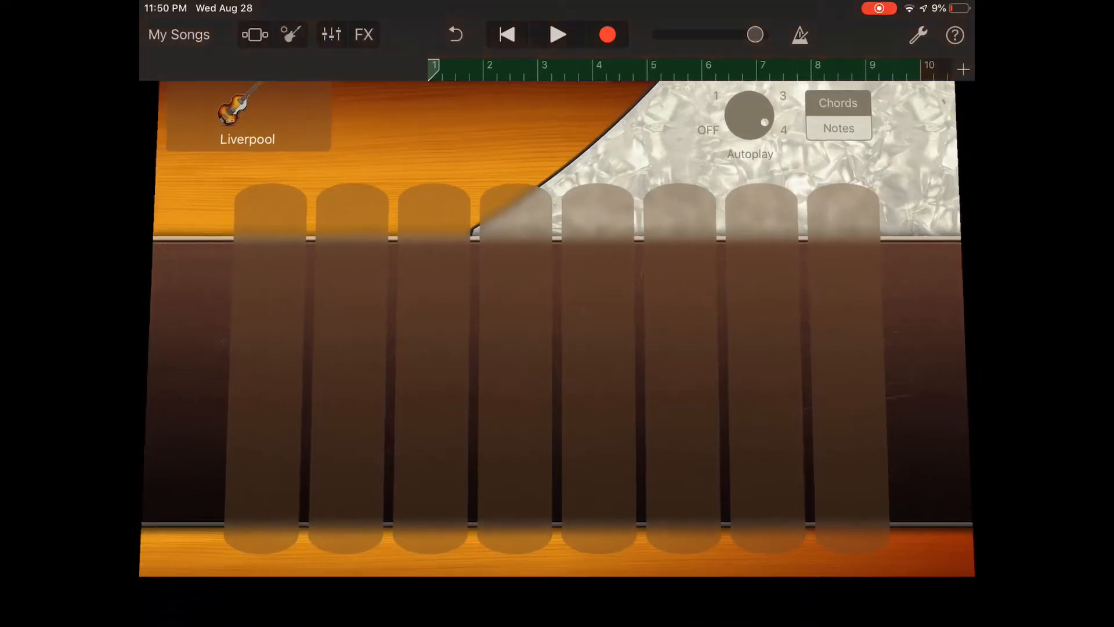
{"action": "left_click", "coordinate": [254, 34]}
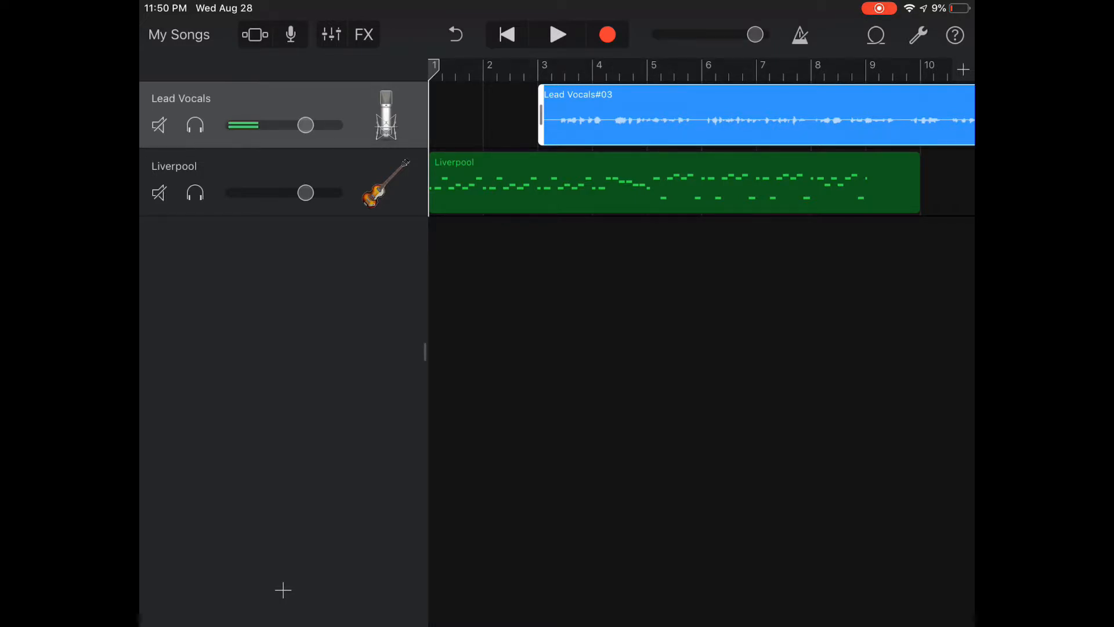
- Loop the Liverpool bass region past bar 10 and play back both tracks
{"action": "left_click_drag", "start_coordinate": [253, 126], "coordinate": [234, 126]}
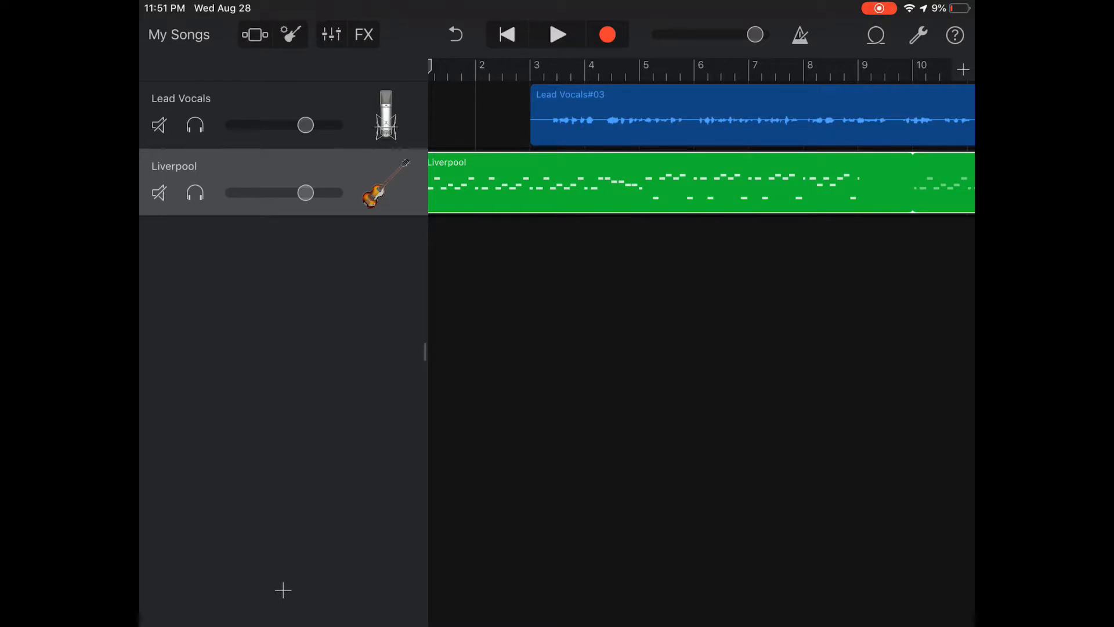
{"action": "left_click", "coordinate": [557, 34]}
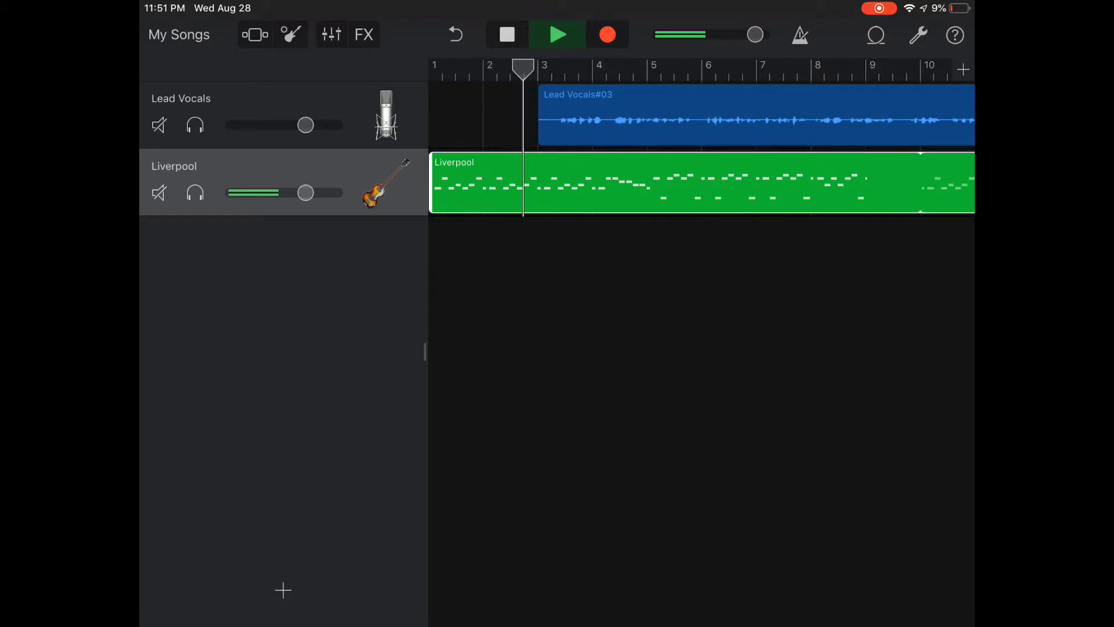
- Automate the Liverpool track volume to dip to -12.5 dB at bar 3
{"action": "left_click", "coordinate": [557, 35]}
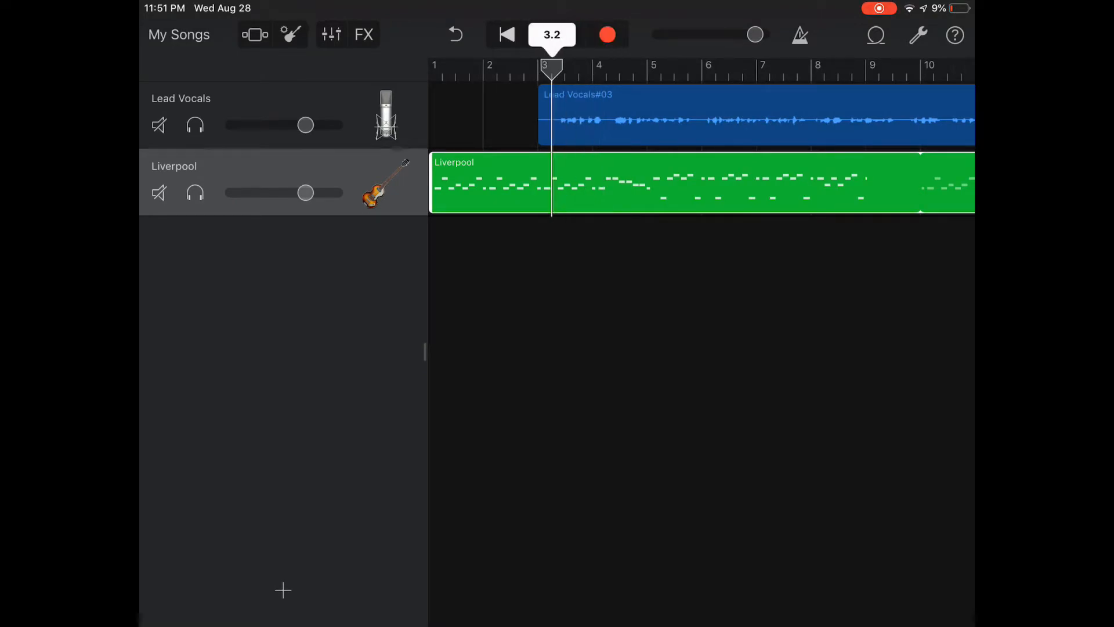
{"action": "left_click", "coordinate": [506, 34]}
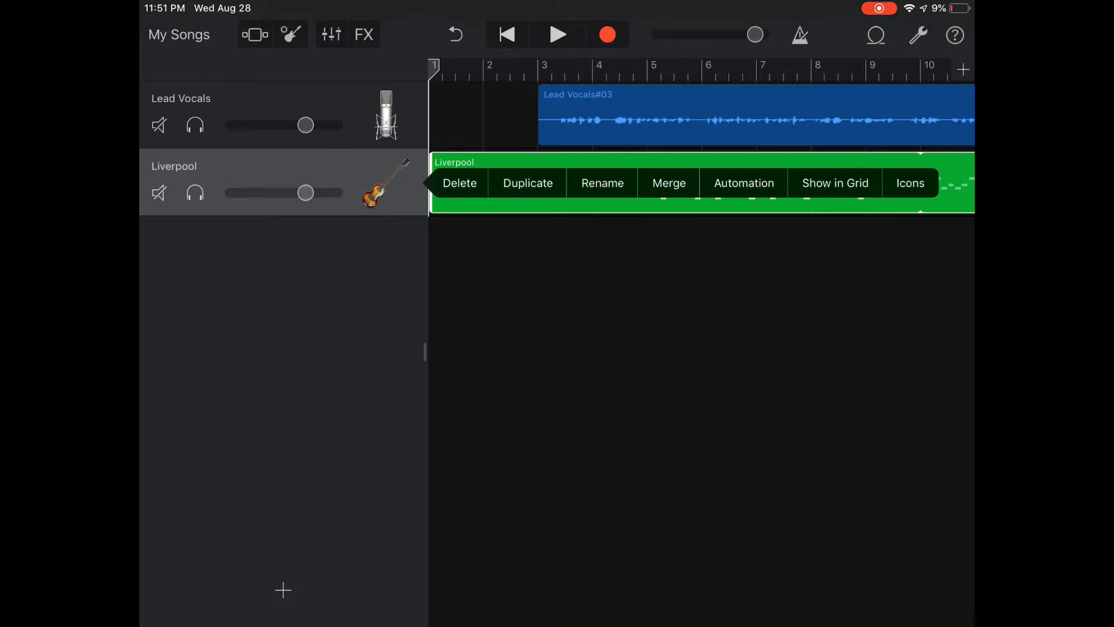
{"action": "left_click", "coordinate": [743, 183]}
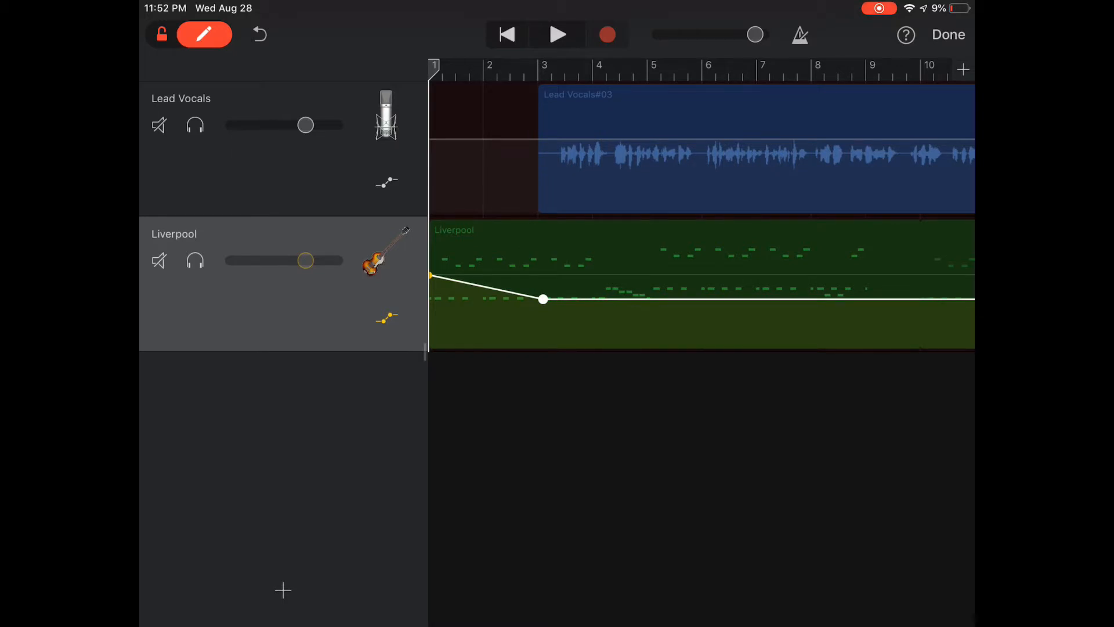
{"action": "left_click", "coordinate": [557, 35]}
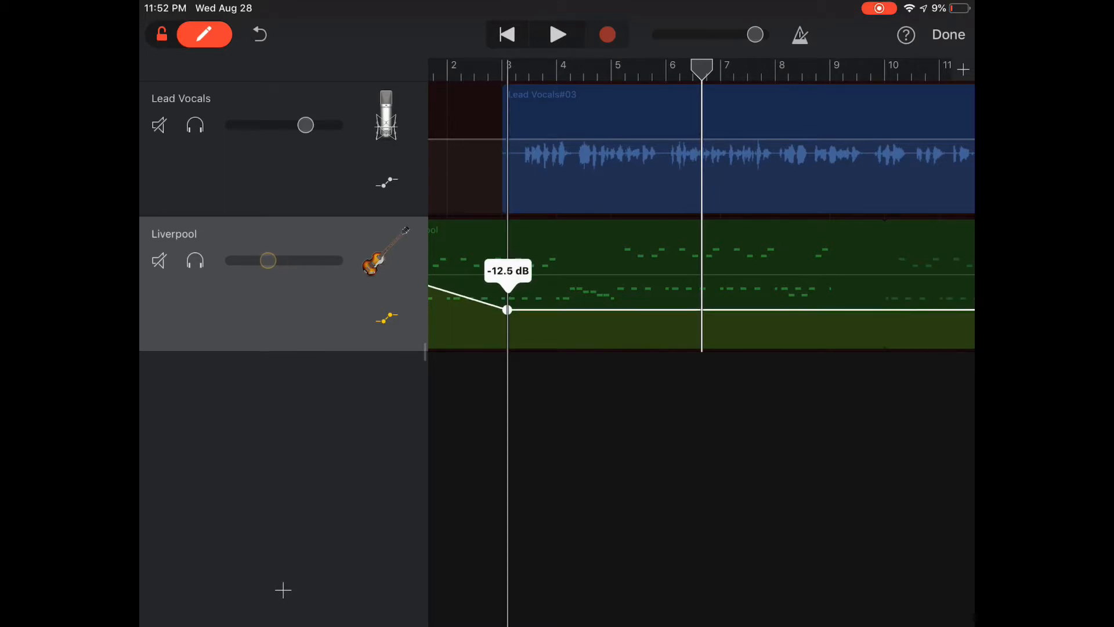
{"action": "scroll", "scroll_direction": "right", "scroll_amount": 3}
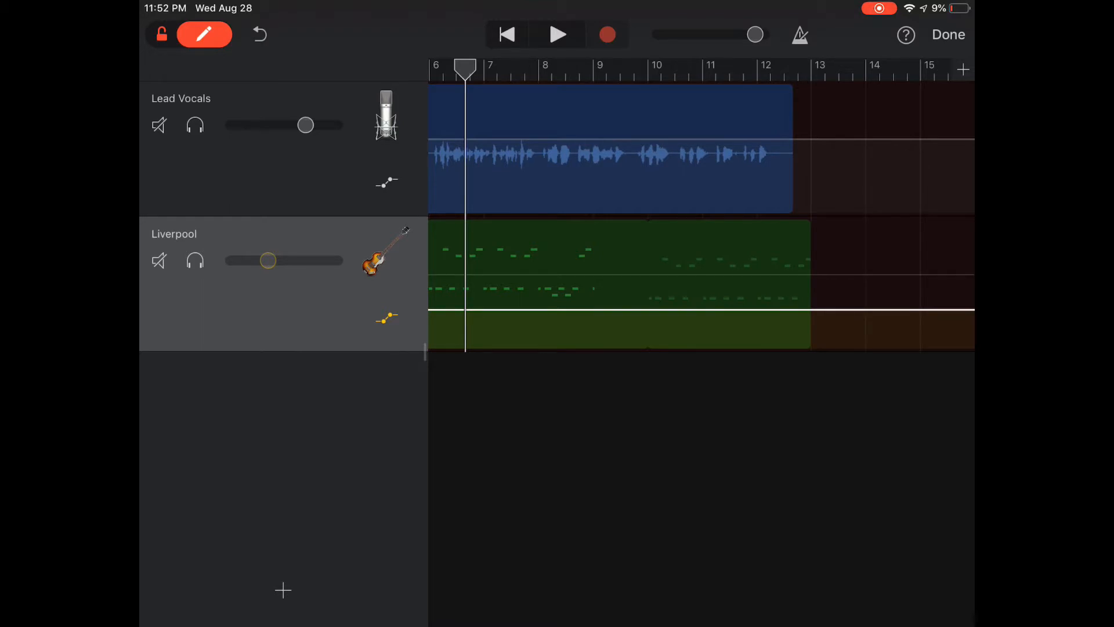
- Add a Liverpool volume point near bar 12 rising back up, and play the outro
{"action": "left_click", "coordinate": [745, 309]}
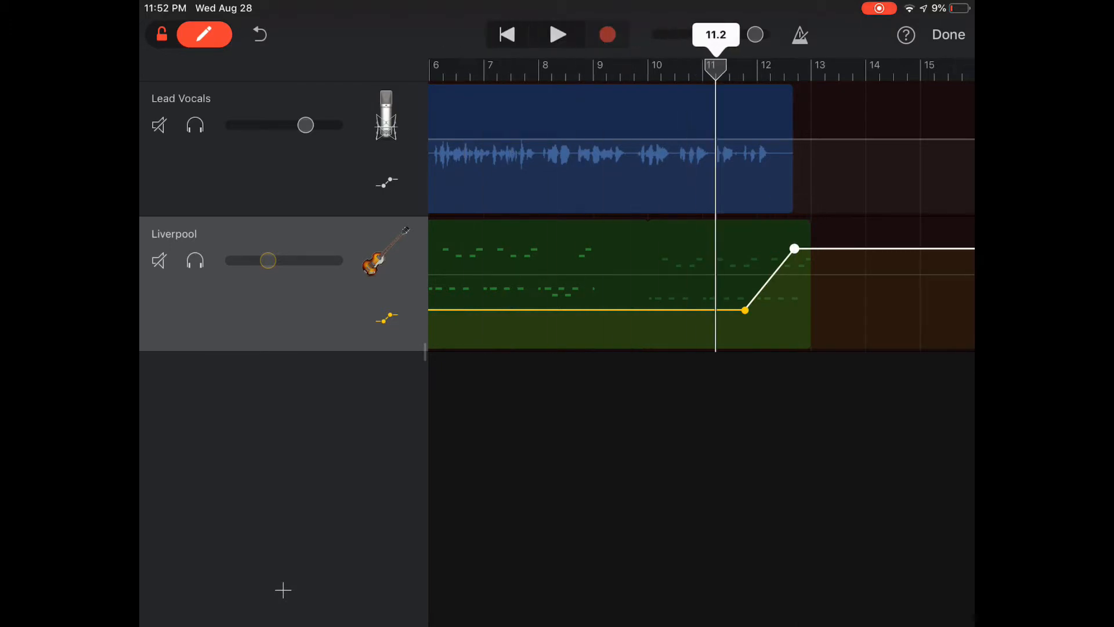
{"action": "left_click", "coordinate": [558, 34]}
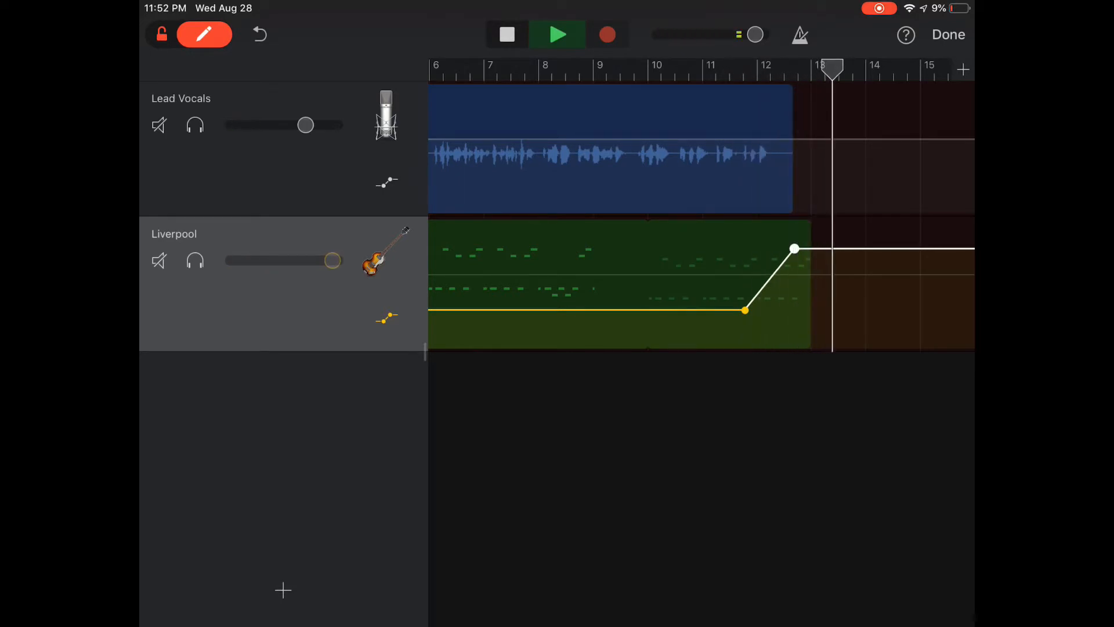
{"action": "left_click", "coordinate": [506, 35]}
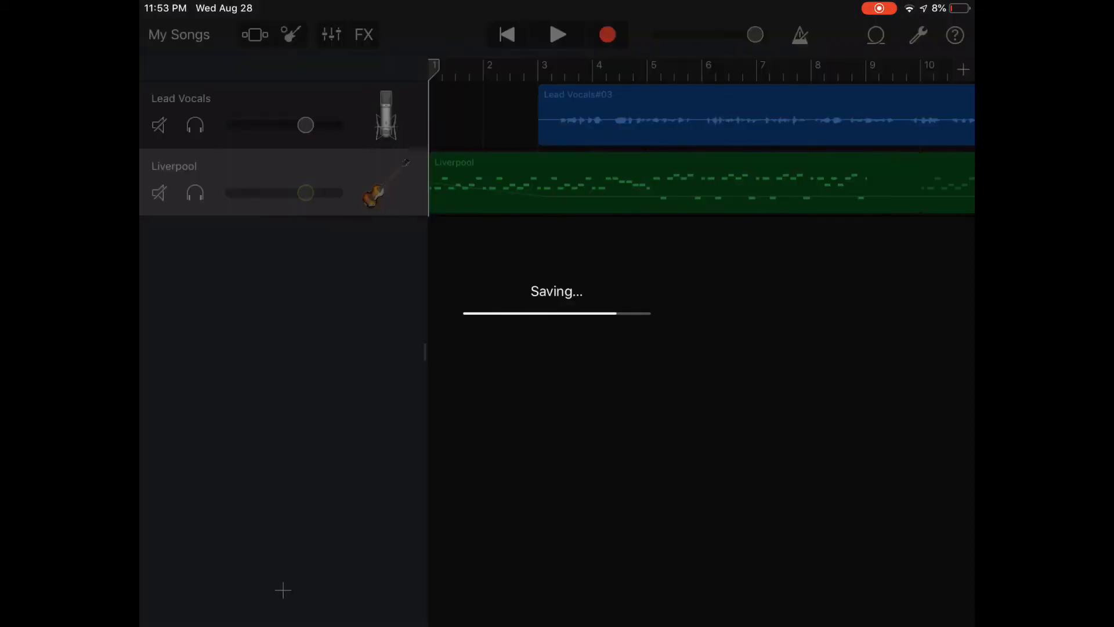
- Rename the saved song from My Song to Podcast1
{"action": "left_click", "coordinate": [180, 34]}
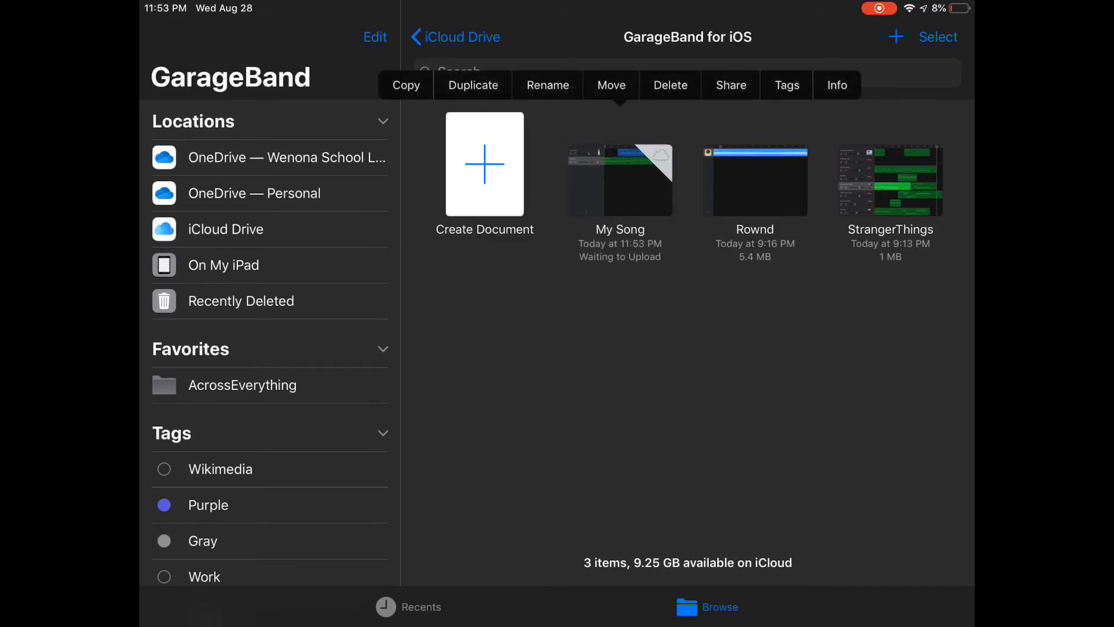
{"action": "left_click", "coordinate": [547, 85]}
{"action": "type", "text": "Podcast1"}
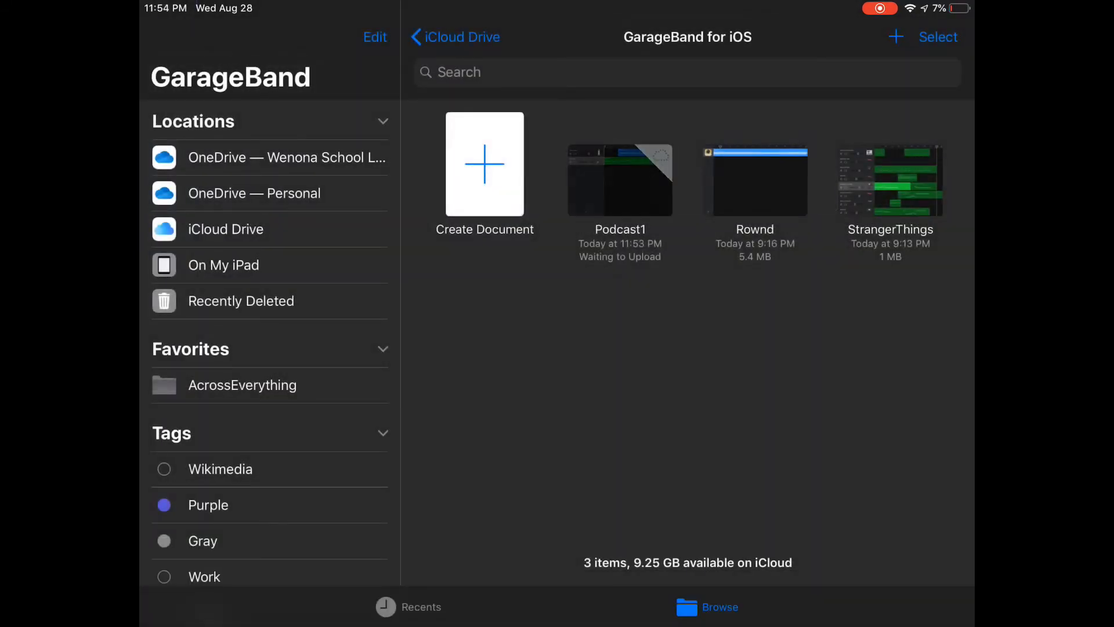
{"action": "right_click", "coordinate": [619, 180]}
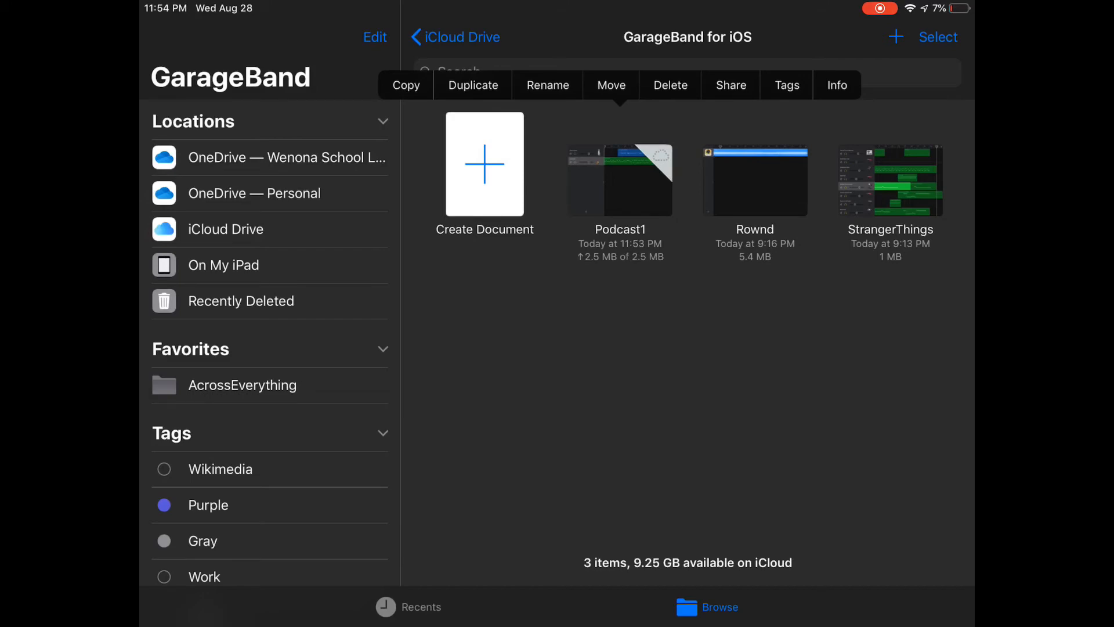
- Share Podcast1 as a song exported at High Quality
{"action": "left_click", "coordinate": [730, 86]}
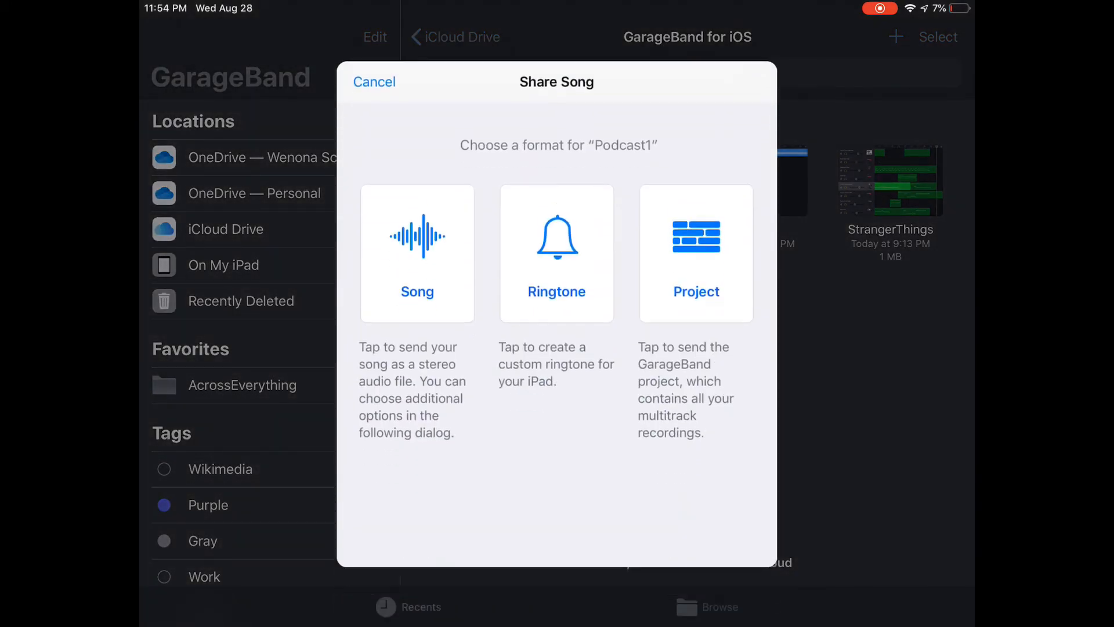
{"action": "left_click", "coordinate": [418, 252]}
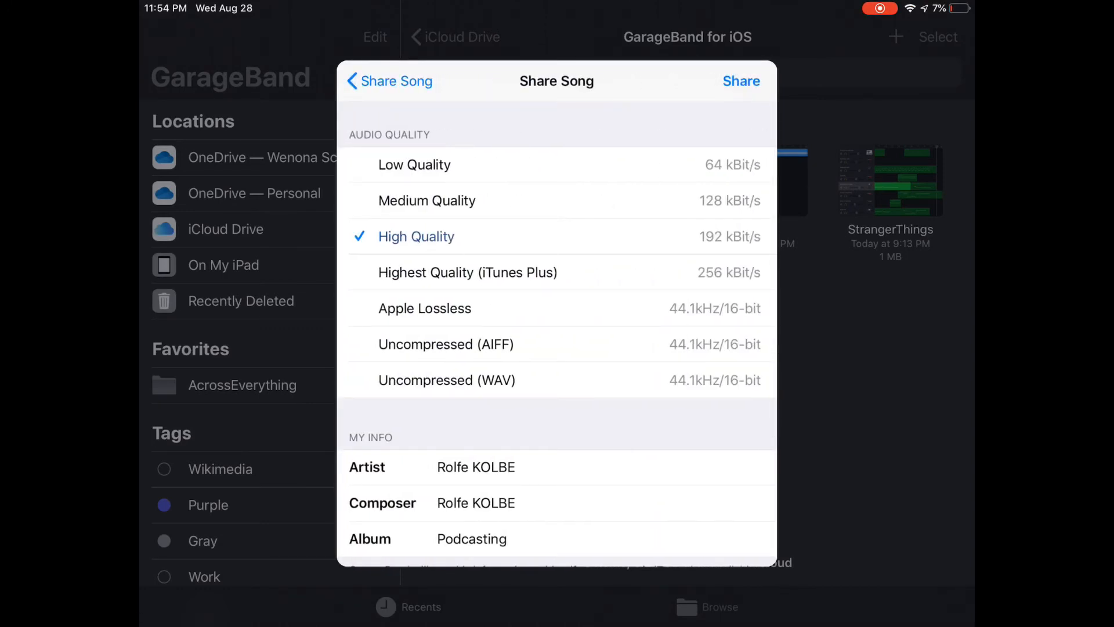
{"action": "left_click", "coordinate": [740, 80]}
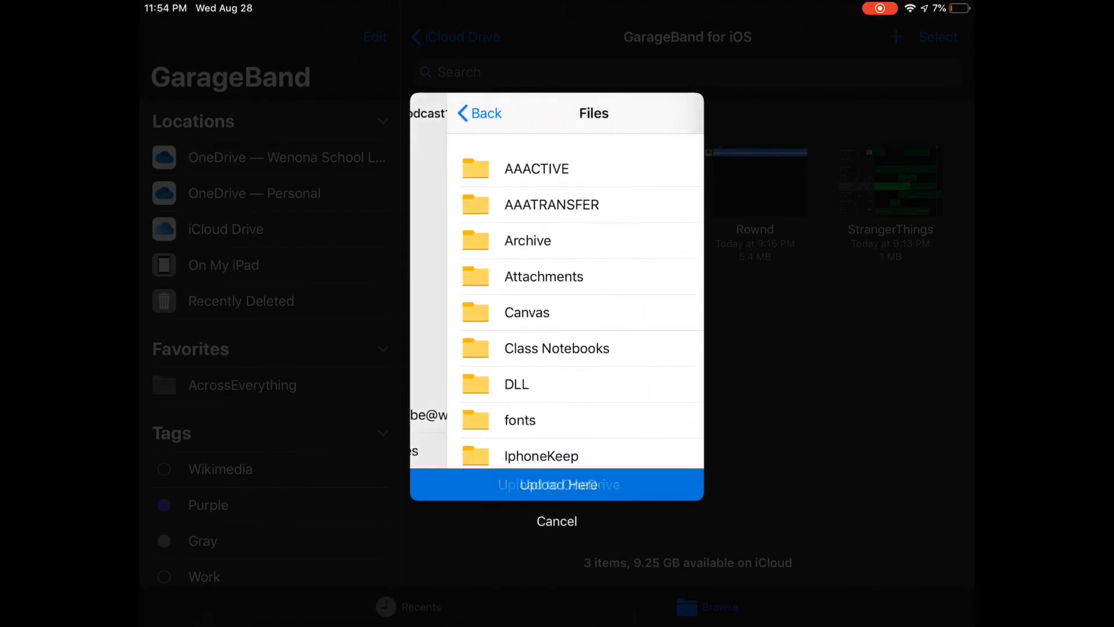
- Upload the export into the AAATRANSFER > Podcasts folder on OneDrive
{"action": "left_click", "coordinate": [551, 205]}
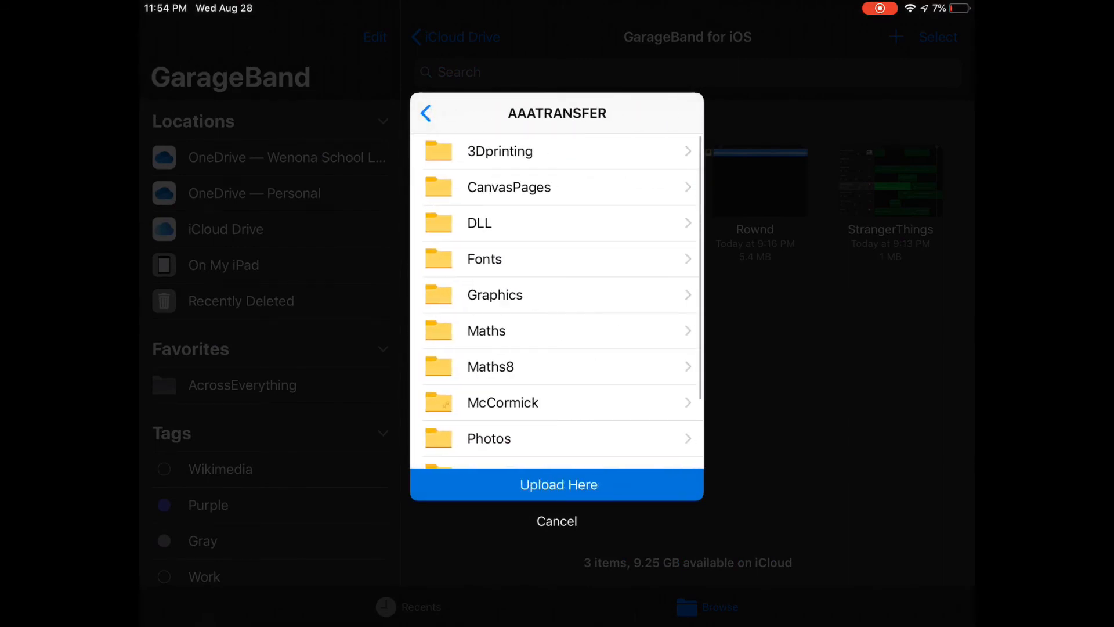
{"action": "scroll", "scroll_direction": "down", "scroll_amount": 3}
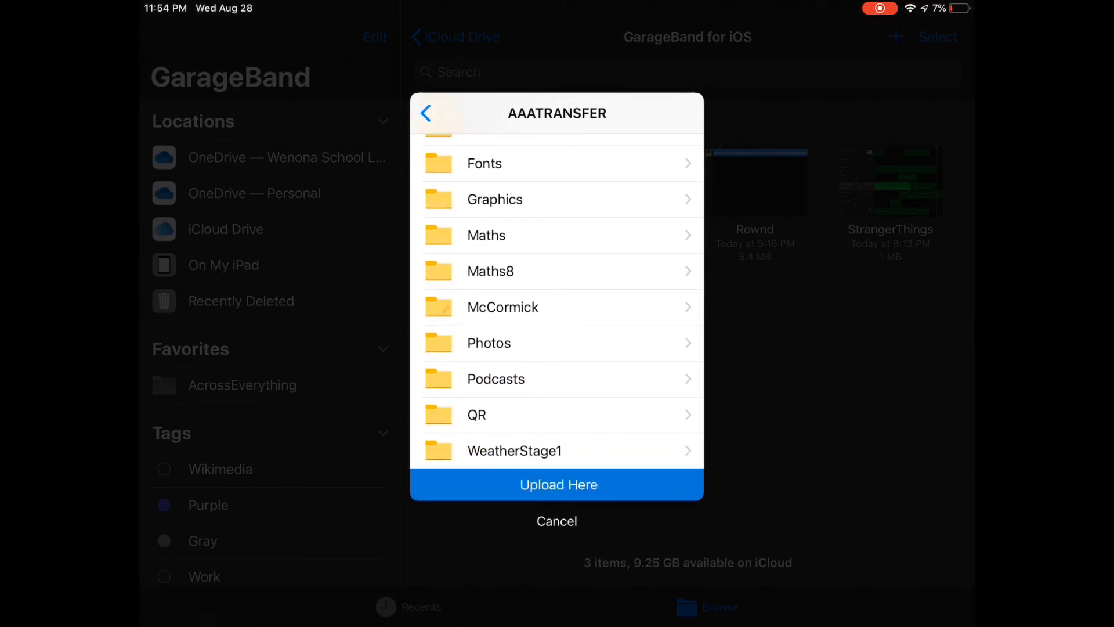
{"action": "left_click", "coordinate": [557, 484]}
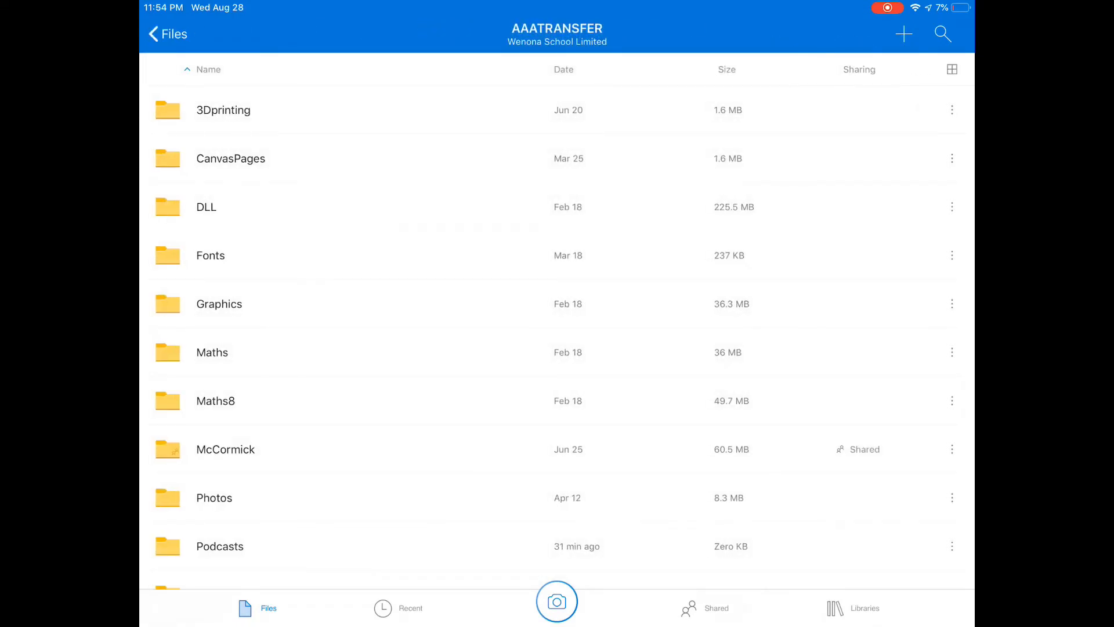
- Open Podcast1 from OneDrive's Podcasts folder, play it, then close the player
{"action": "left_click", "coordinate": [220, 545]}
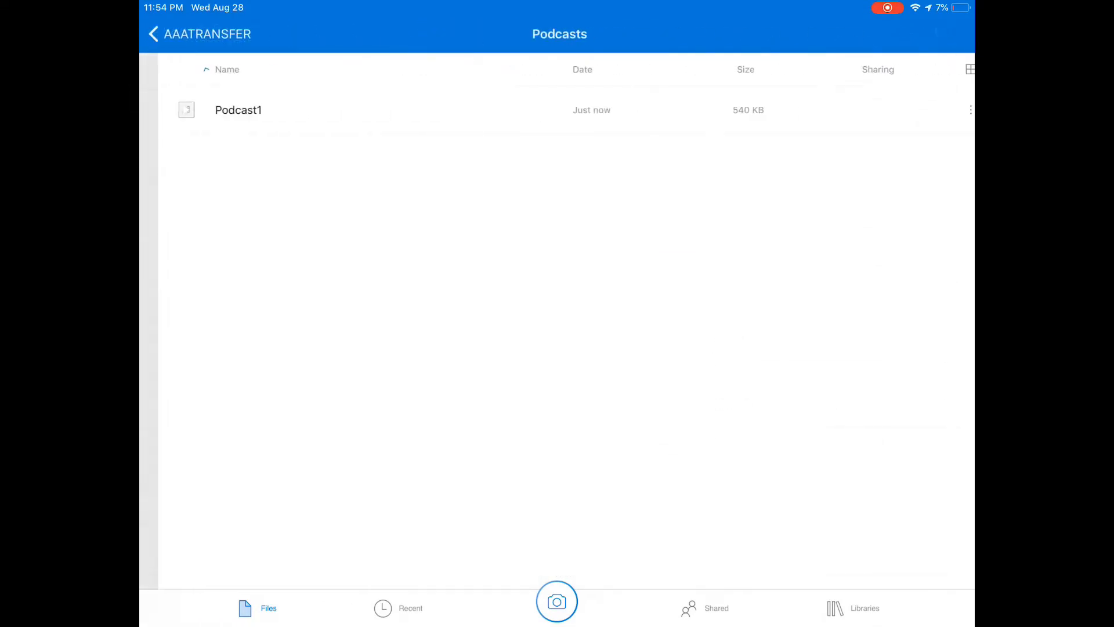
{"action": "left_click", "coordinate": [238, 109]}
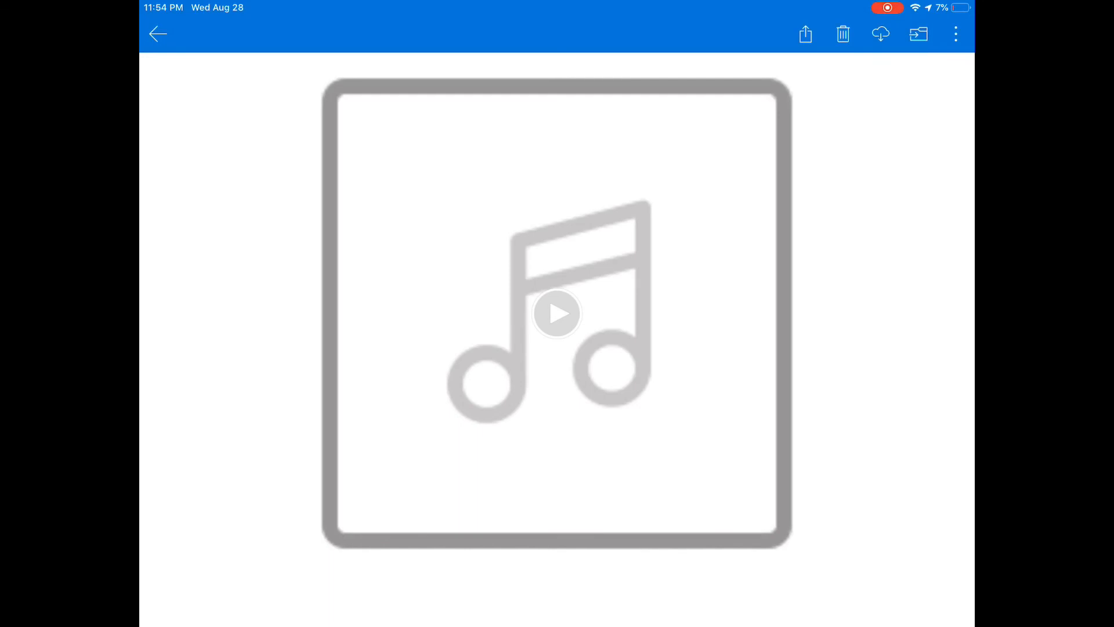
{"action": "left_click", "coordinate": [556, 314]}
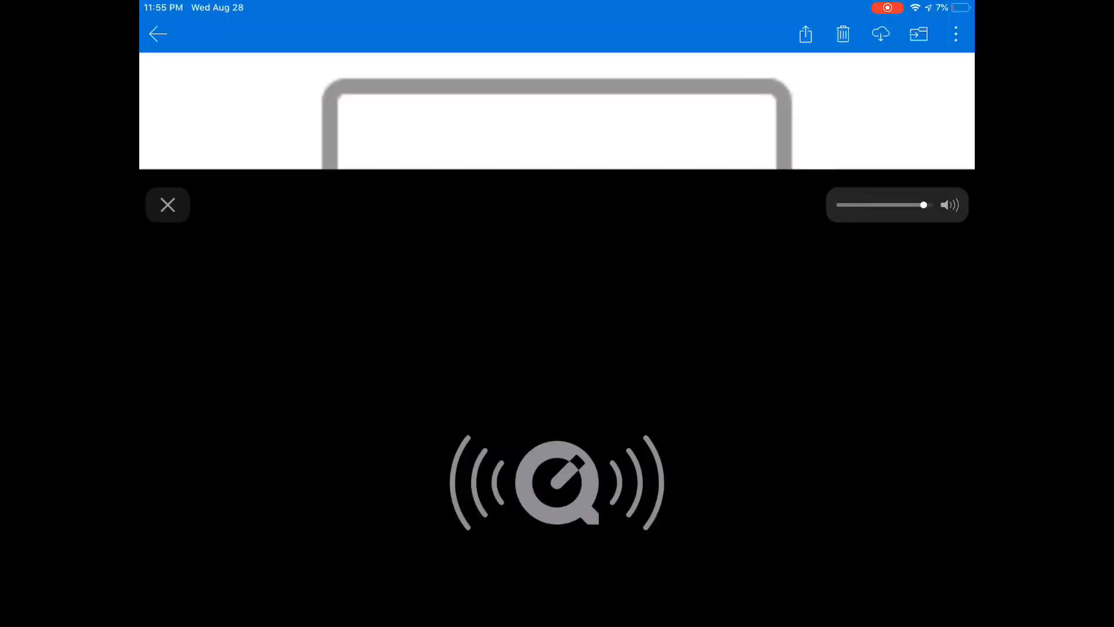
{"action": "left_click", "coordinate": [168, 204]}
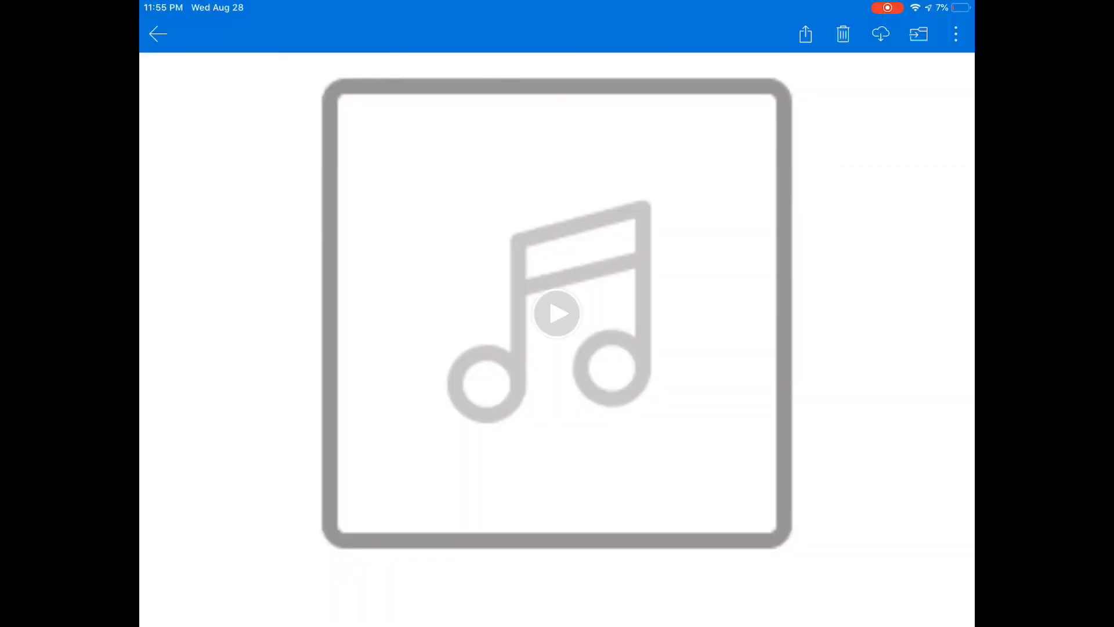